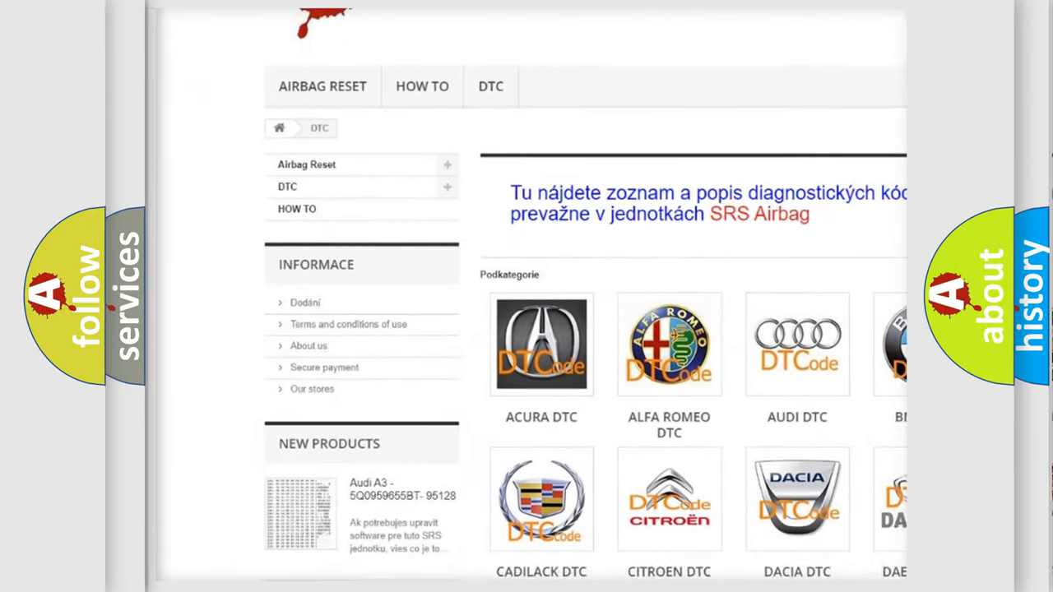
{"action": "scroll", "scroll_direction": "down", "scroll_amount": 3}
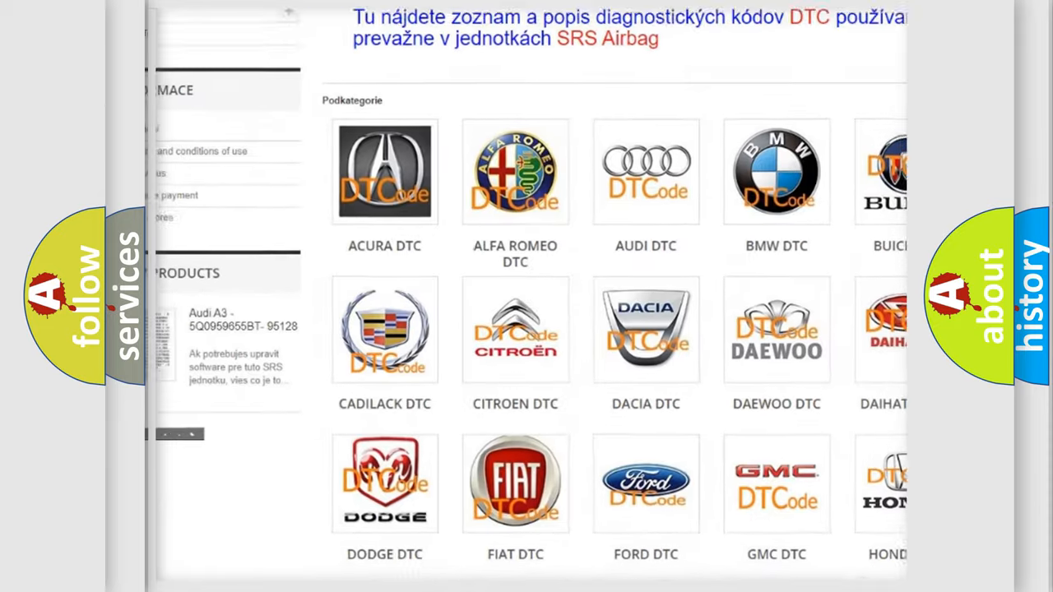
{"action": "scroll", "scroll_direction": "down", "scroll_amount": 3}
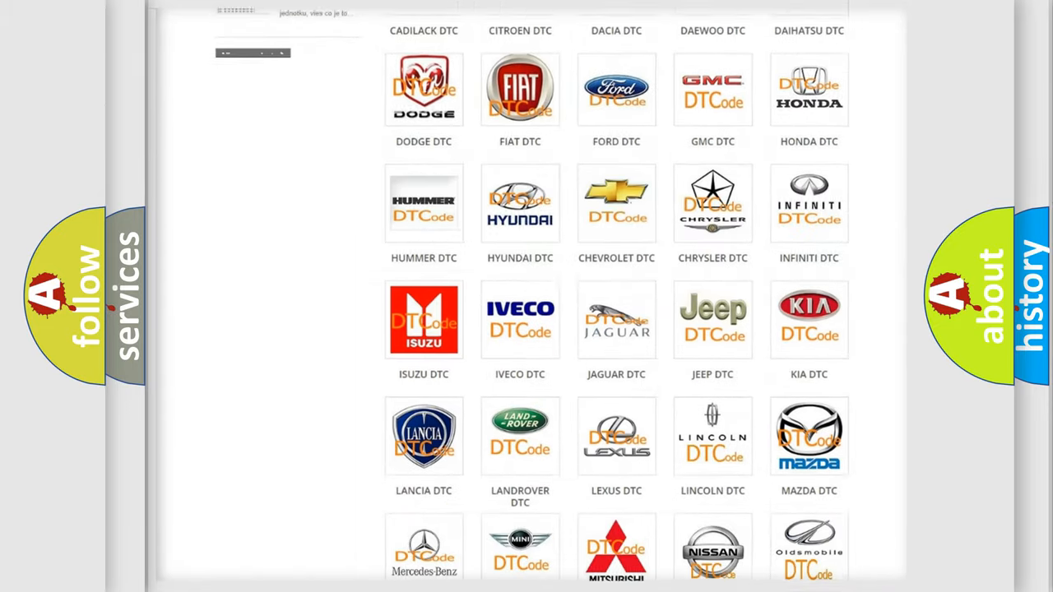
{"action": "scroll", "scroll_direction": "down", "scroll_amount": 3}
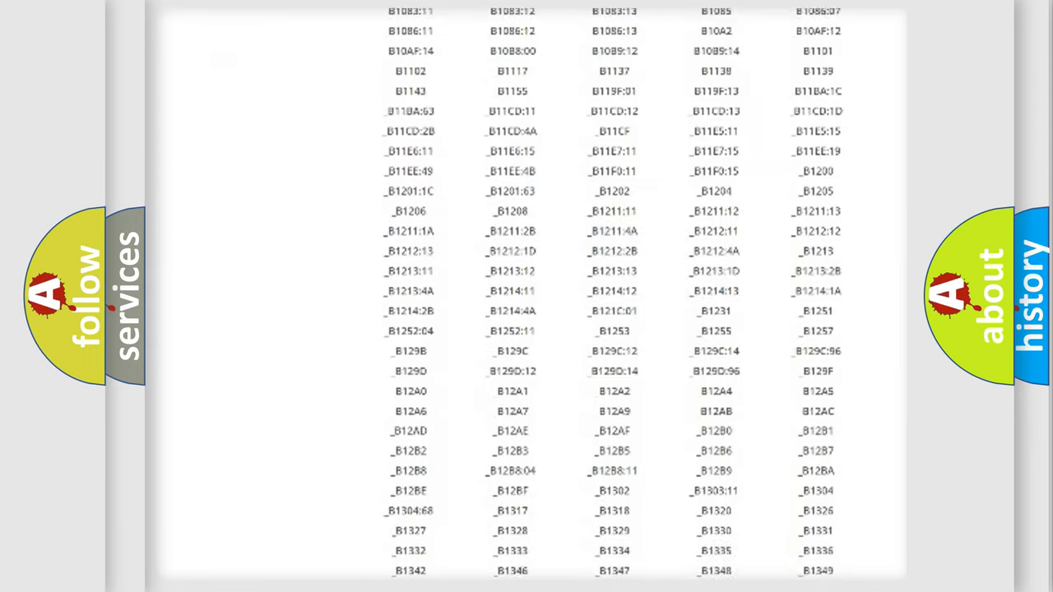
{"action": "scroll", "scroll_direction": "down", "scroll_amount": 3}
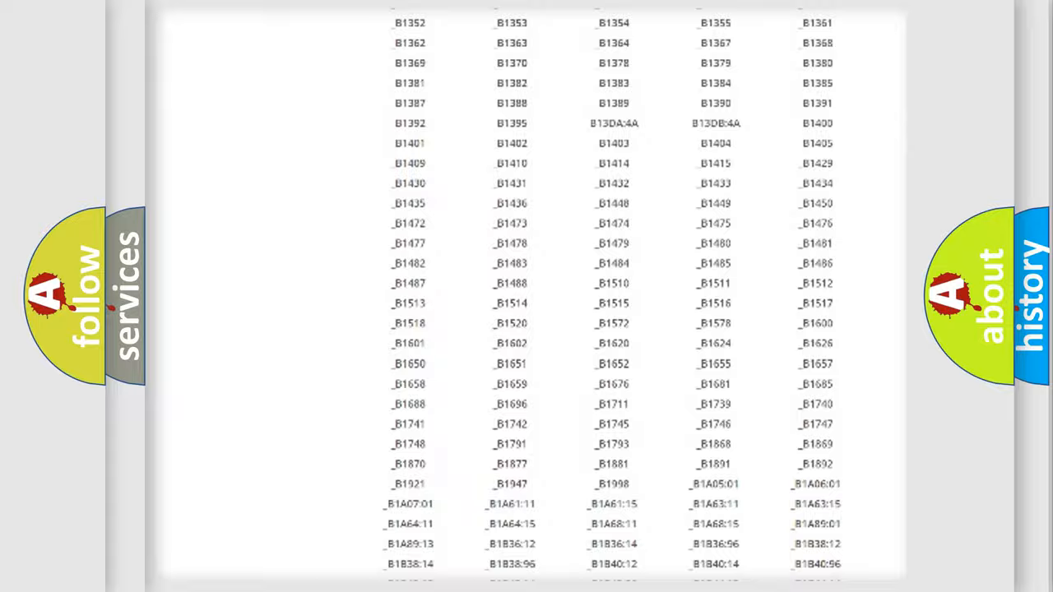